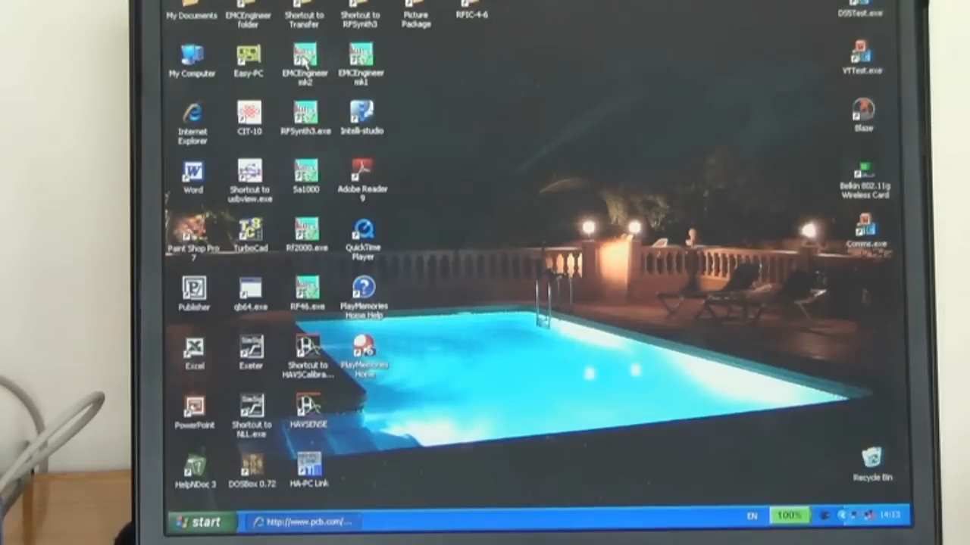
# Launch EMCEngineer v2.69 from its Windows XP desktop shortcut
pyautogui.doubleClick(305, 61)
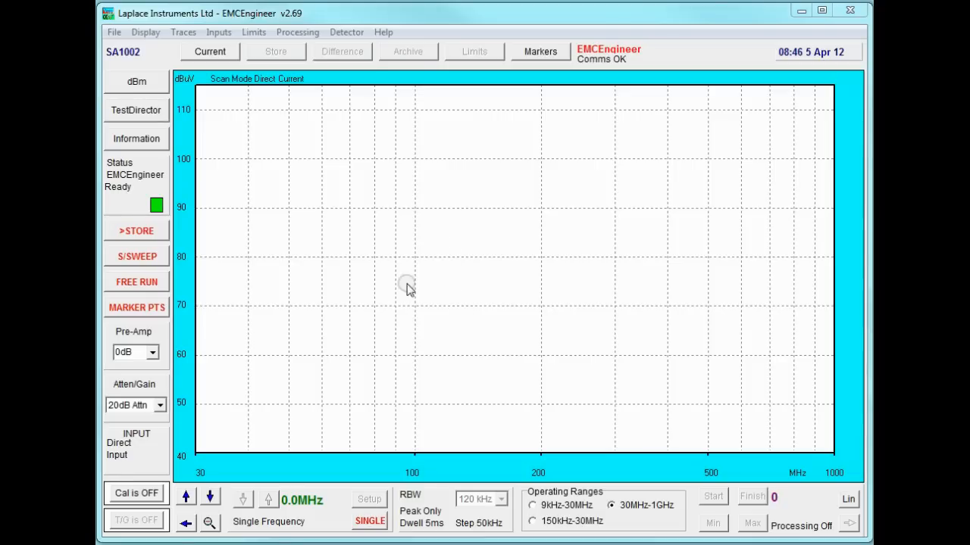
pyautogui.moveTo(241, 83)
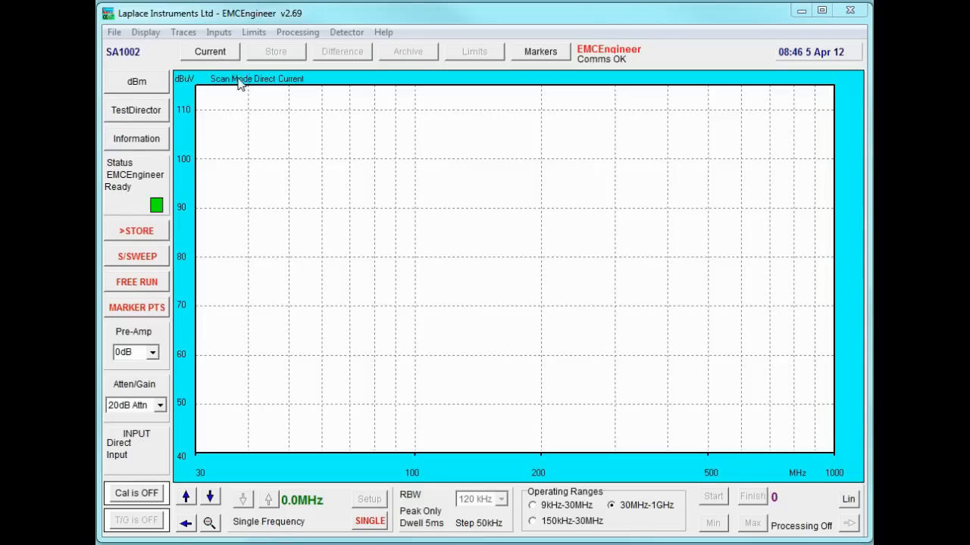
pyautogui.moveTo(184, 32)
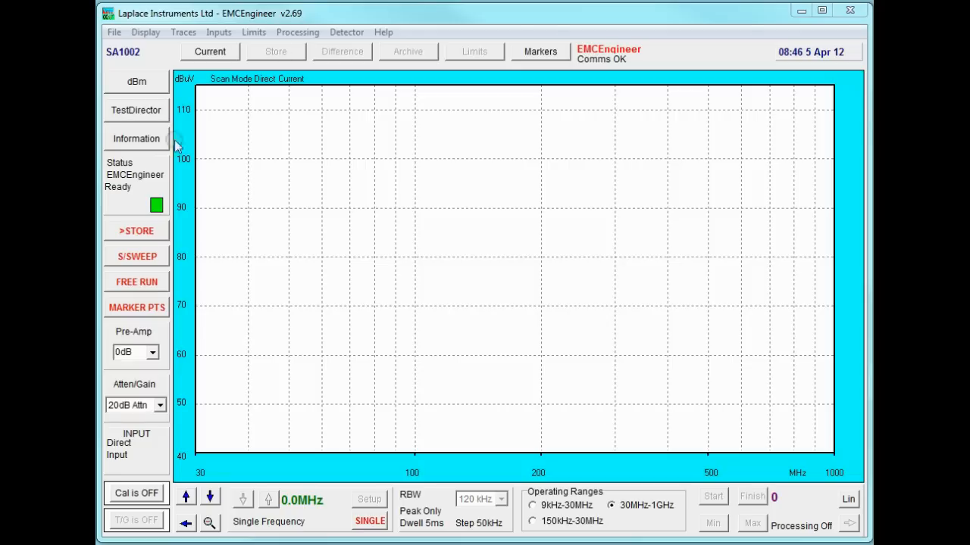
pyautogui.moveTo(112, 252)
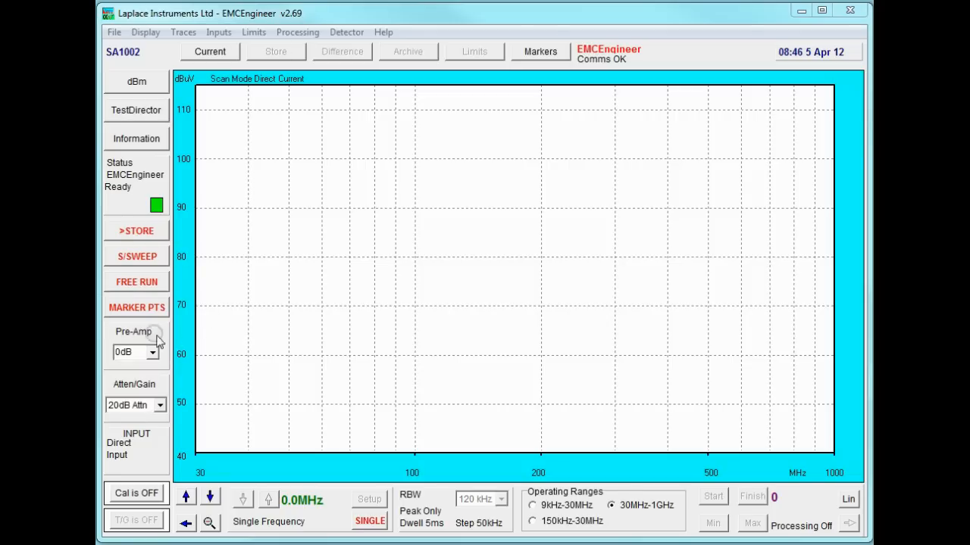
pyautogui.moveTo(523, 501)
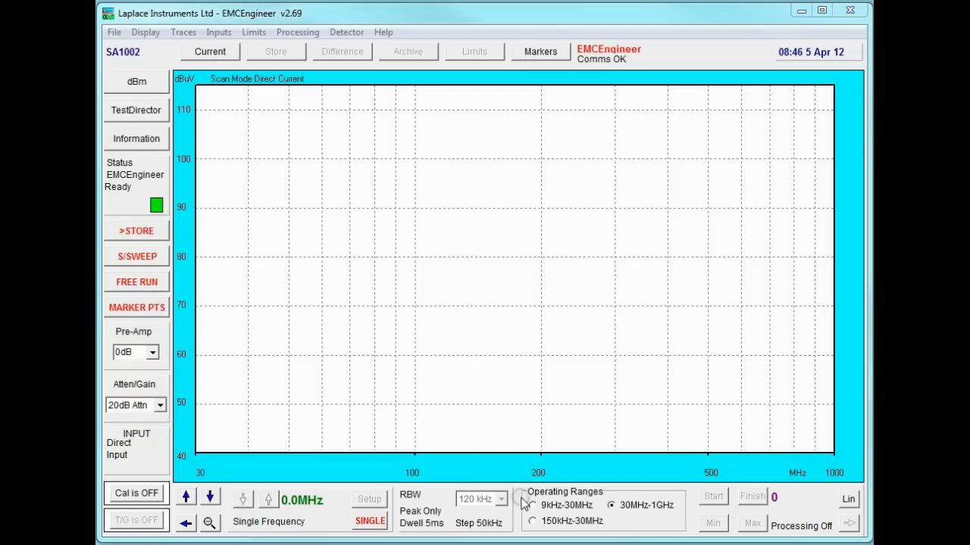
# Select the 9kHz–30MHz range and accept a Live-line LISN input with 30 dB insertion loss
pyautogui.click(533, 505)
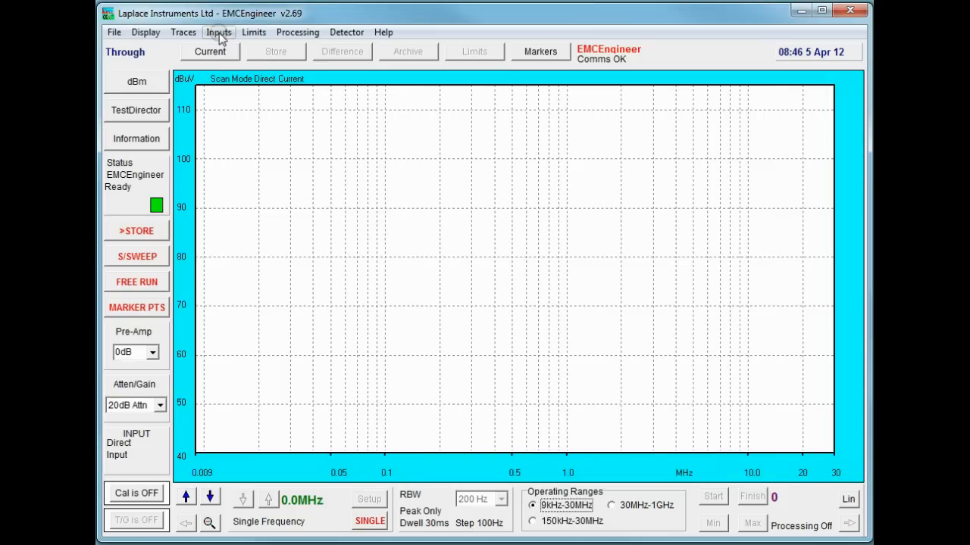
pyautogui.click(218, 32)
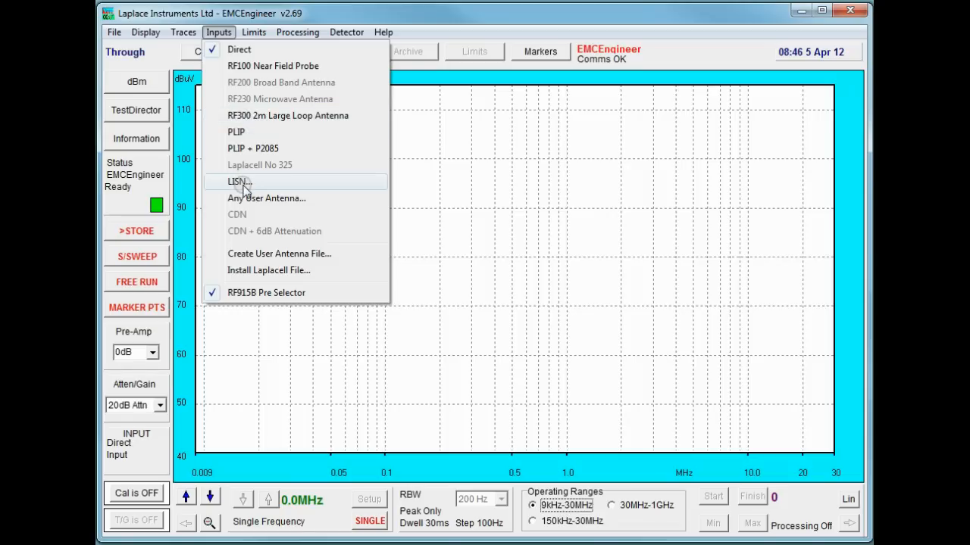
pyautogui.click(239, 181)
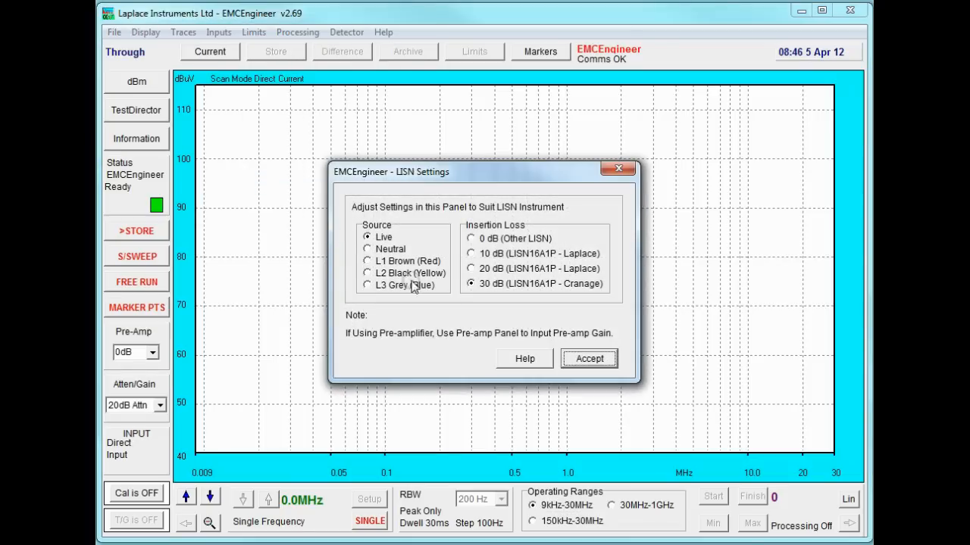
pyautogui.moveTo(552, 354)
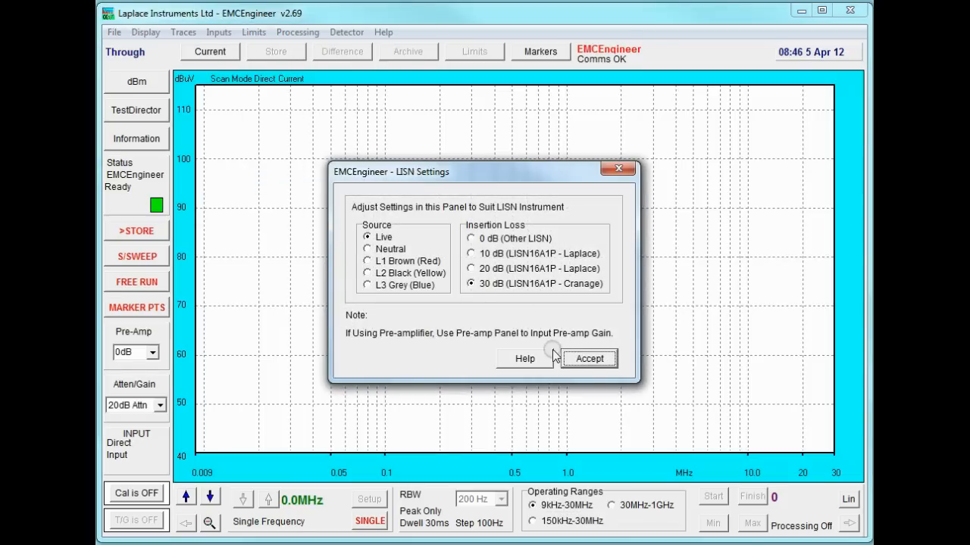
pyautogui.click(589, 358)
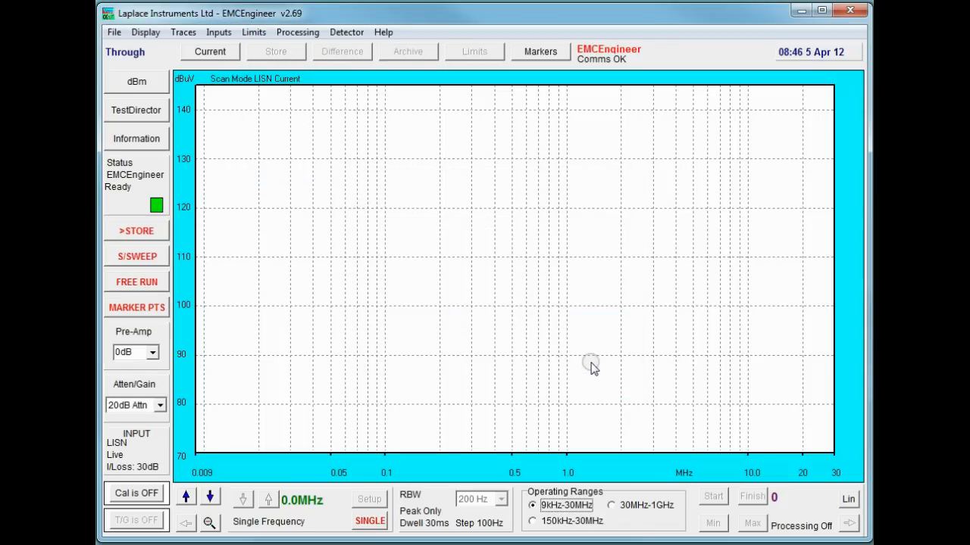
pyautogui.moveTo(159, 358)
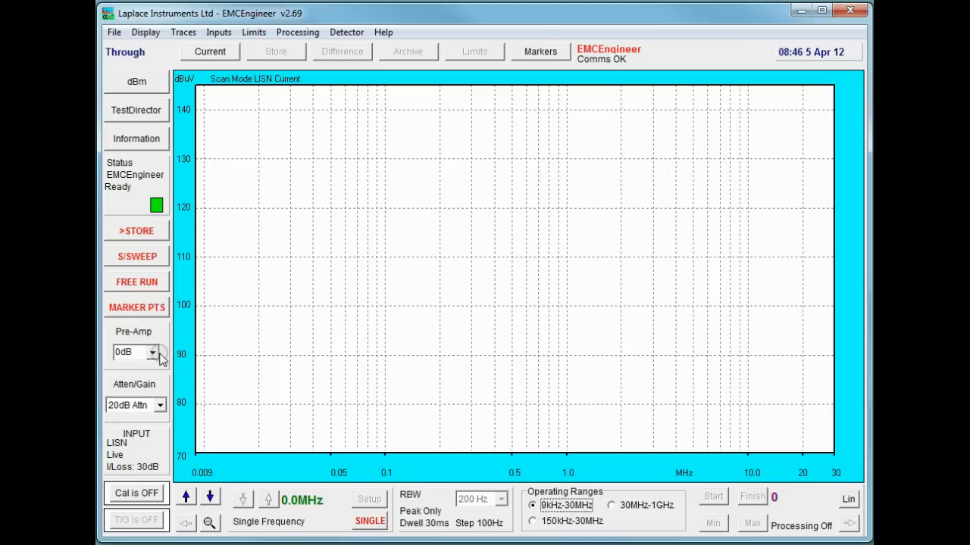
# Choose 30dB pre-amp gain, bringing the amplitude scale back to 40–110 dBuV
pyautogui.click(152, 352)
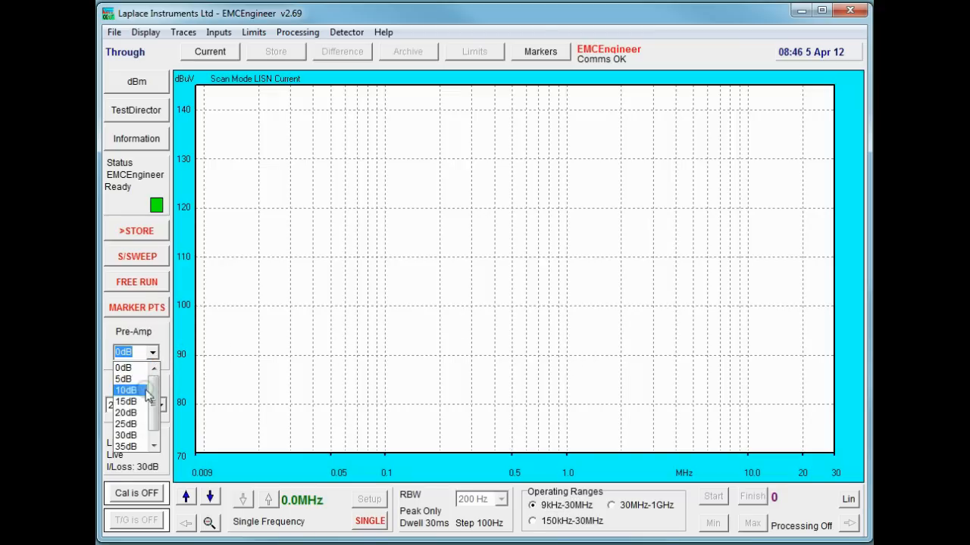
pyautogui.click(126, 435)
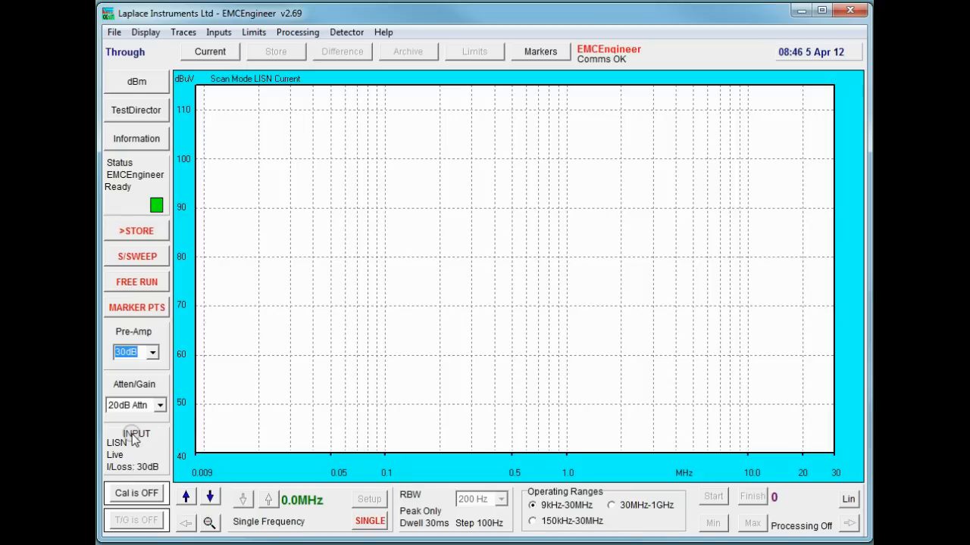
pyautogui.moveTo(148, 435)
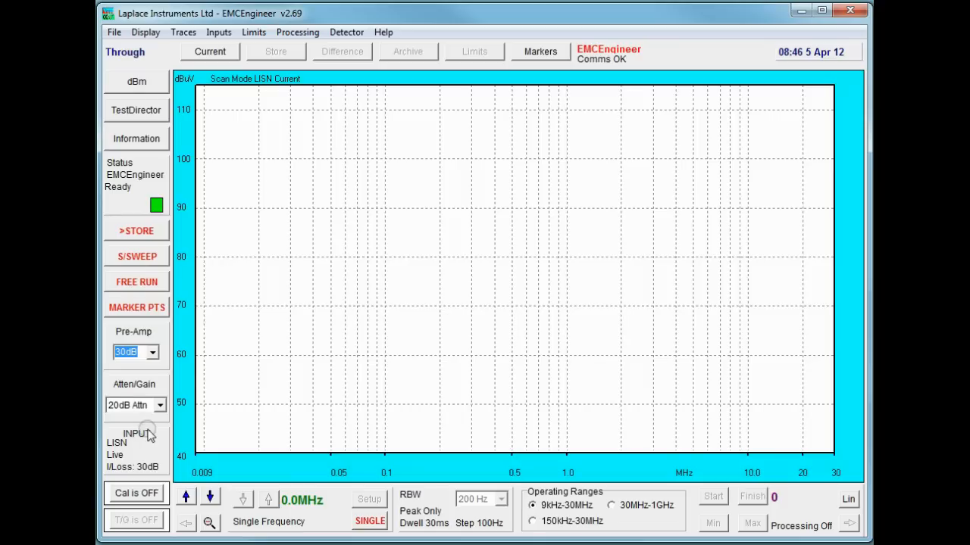
pyautogui.moveTo(174, 421)
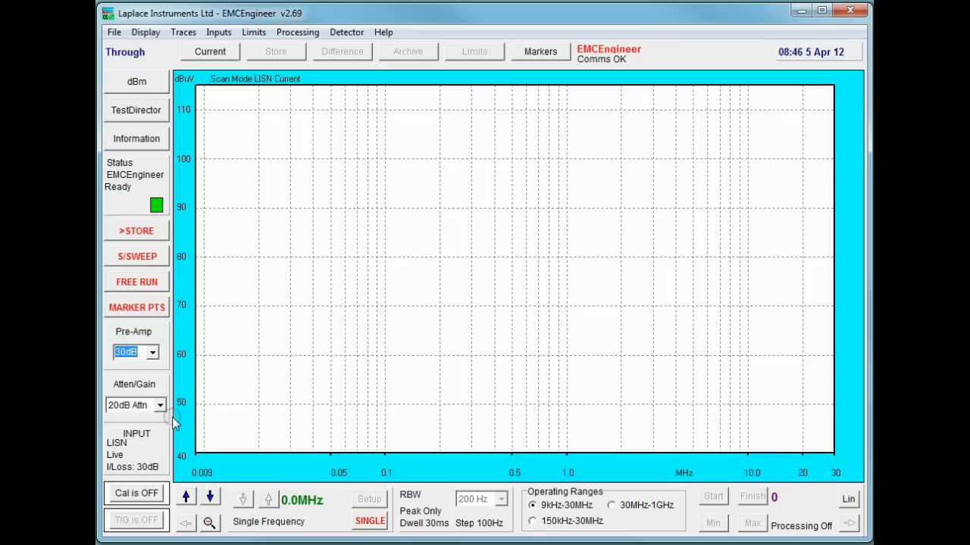
pyautogui.moveTo(170, 415)
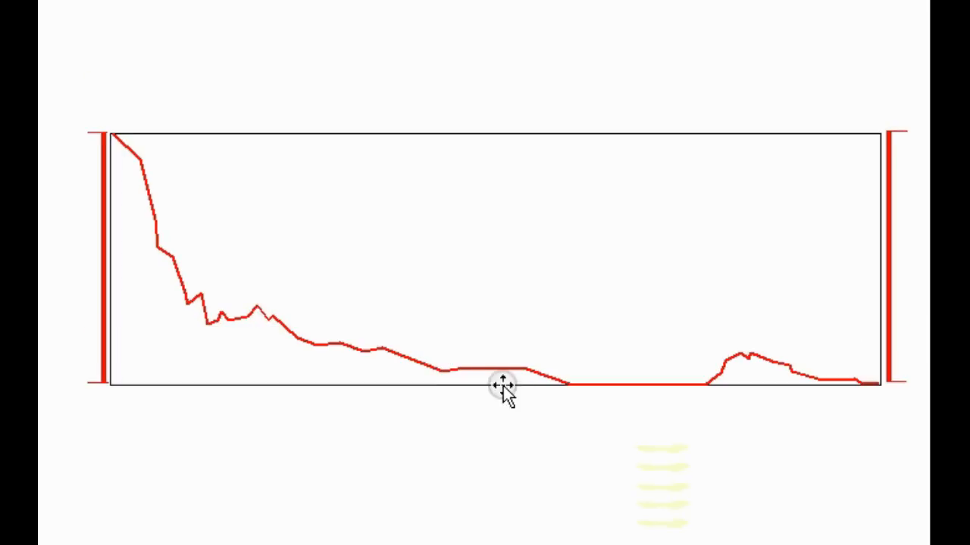
pyautogui.moveTo(602, 352)
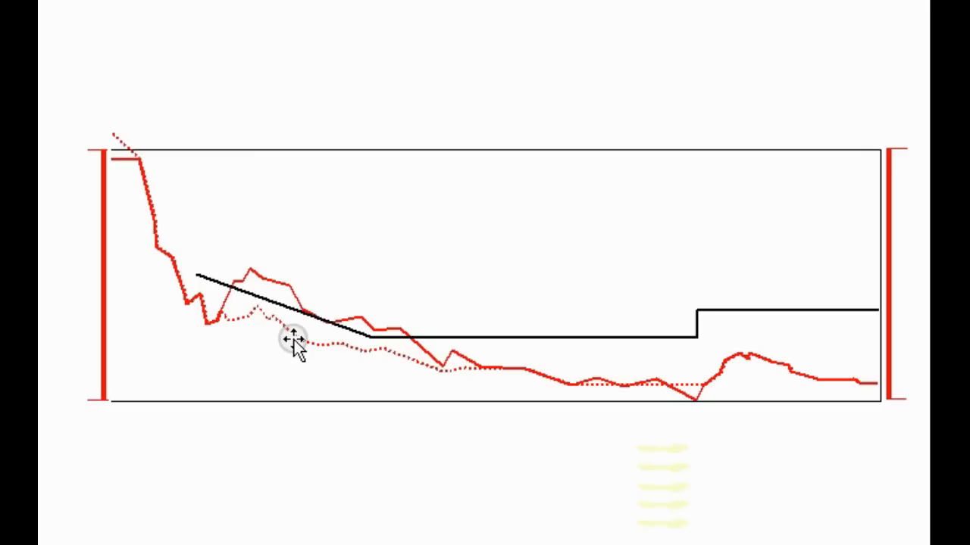
pyautogui.moveTo(307, 223)
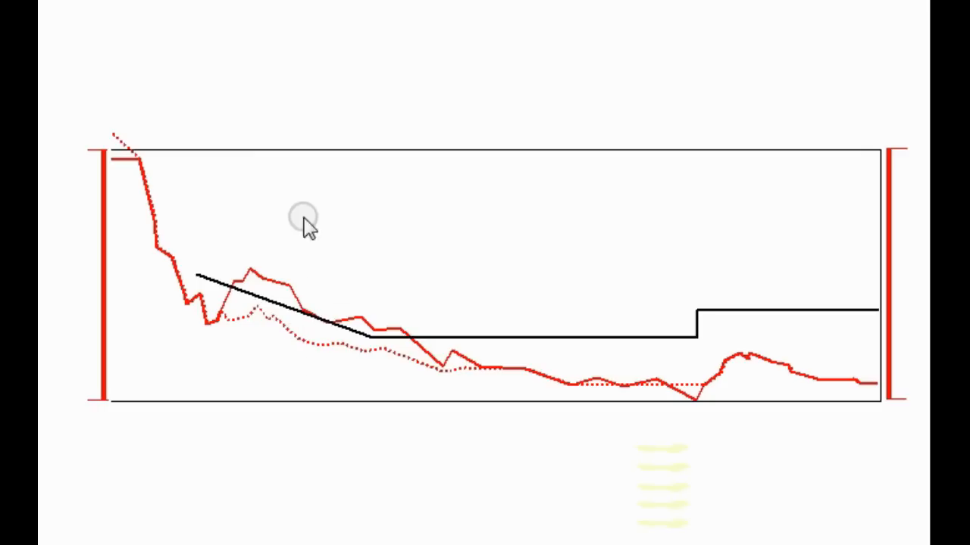
pyautogui.moveTo(237, 371)
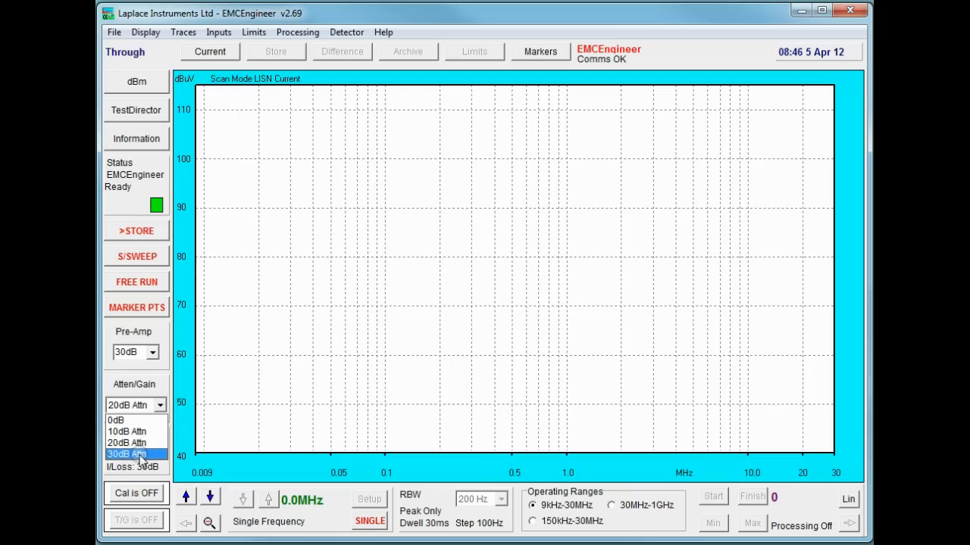
# Set Atten/Gain to 30dB Attn and start a sweep from 9 kHz
pyautogui.click(126, 453)
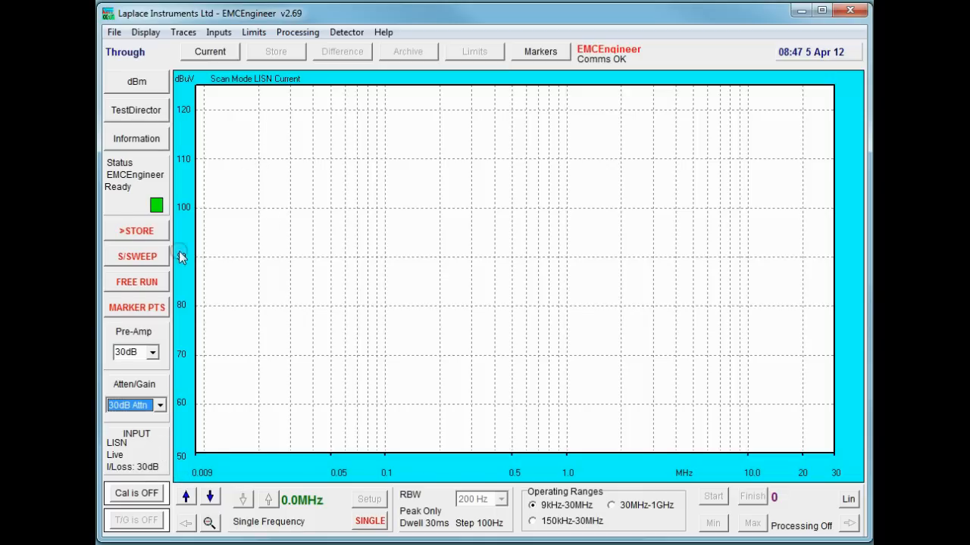
pyautogui.click(136, 256)
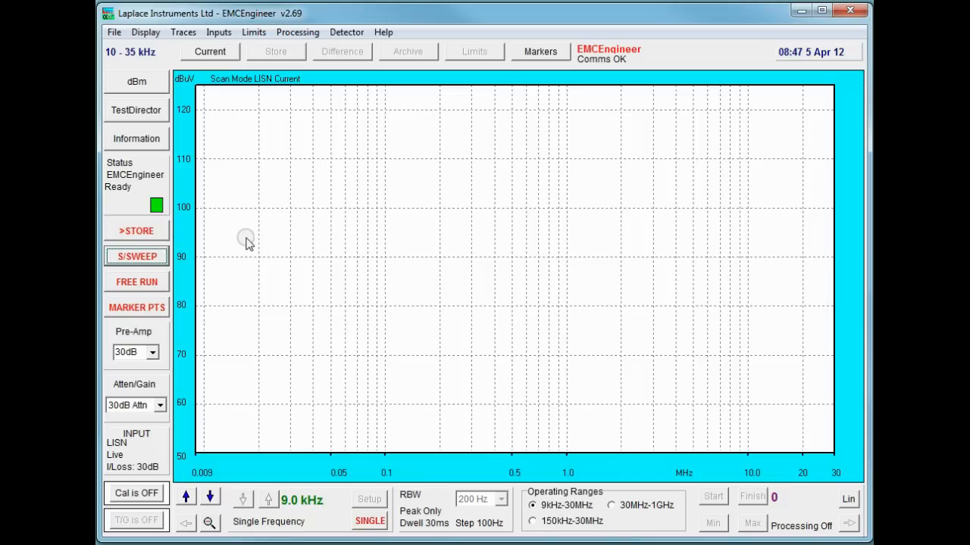
# Run a single 9 kHz–30 MHz sweep at 30 dB attenuation with S/SWEEP
pyautogui.click(136, 256)
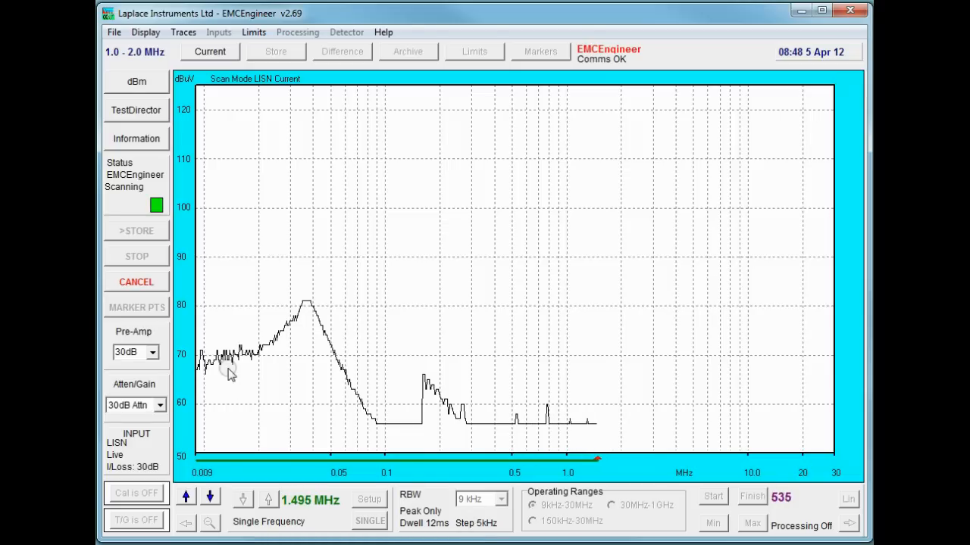
# Store the 30 dB trace, switch to 20dB Attn, and start a new sweep
pyautogui.click(136, 282)
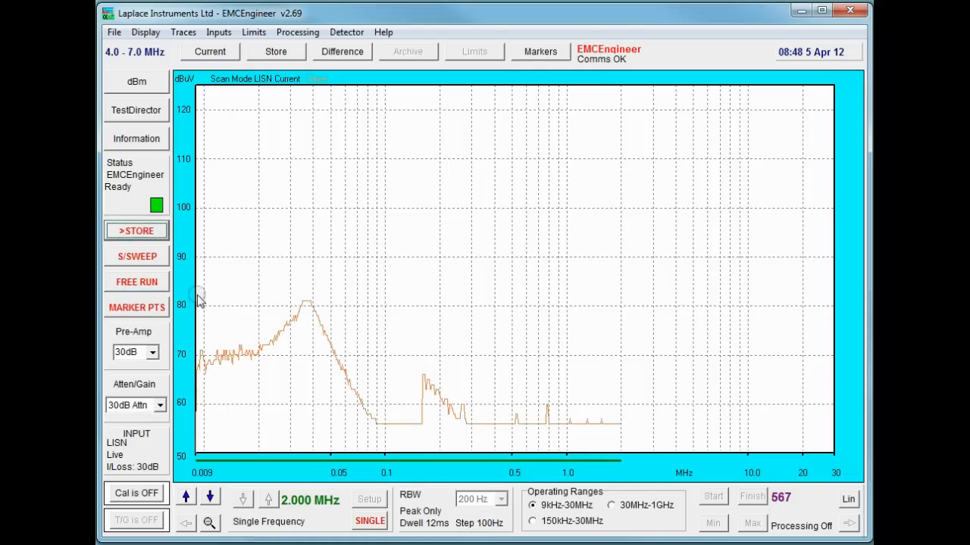
pyautogui.click(127, 404)
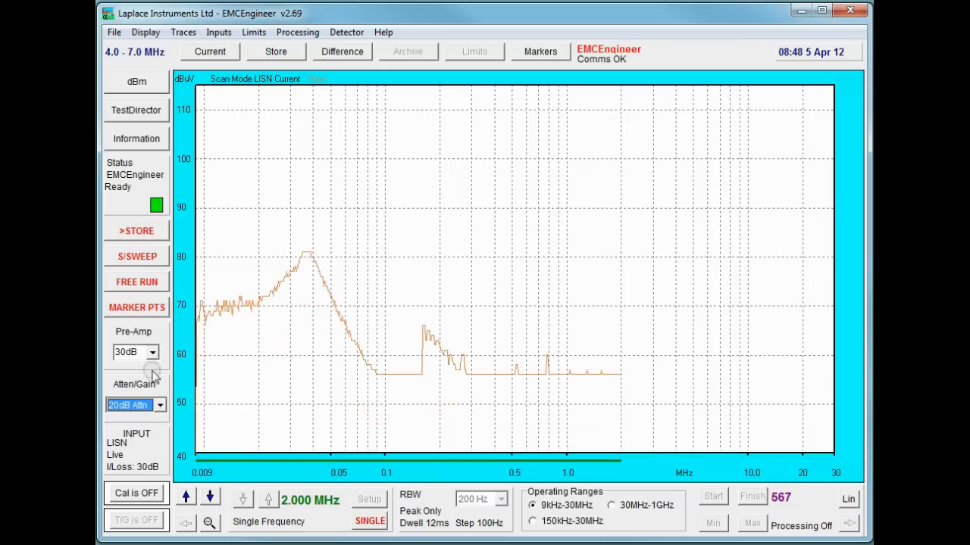
pyautogui.click(136, 256)
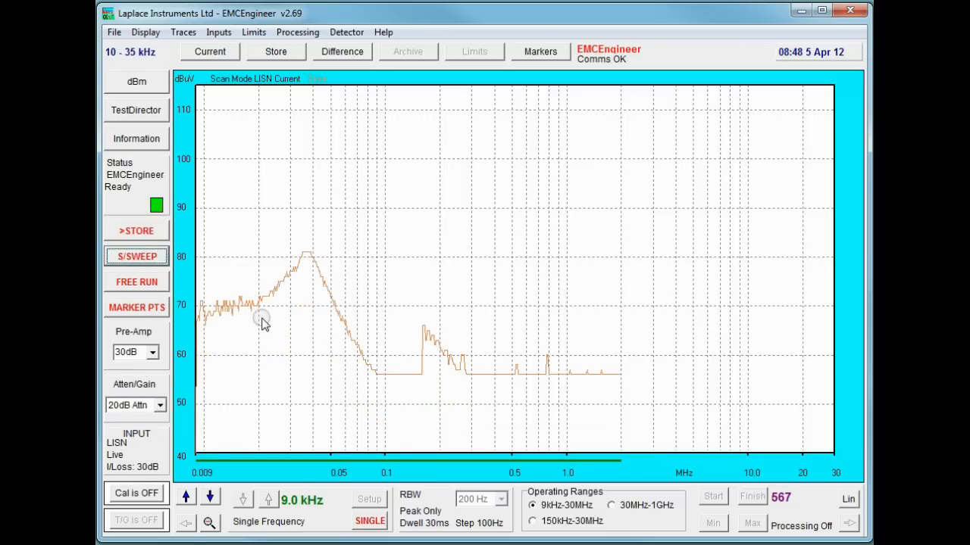
pyautogui.click(137, 256)
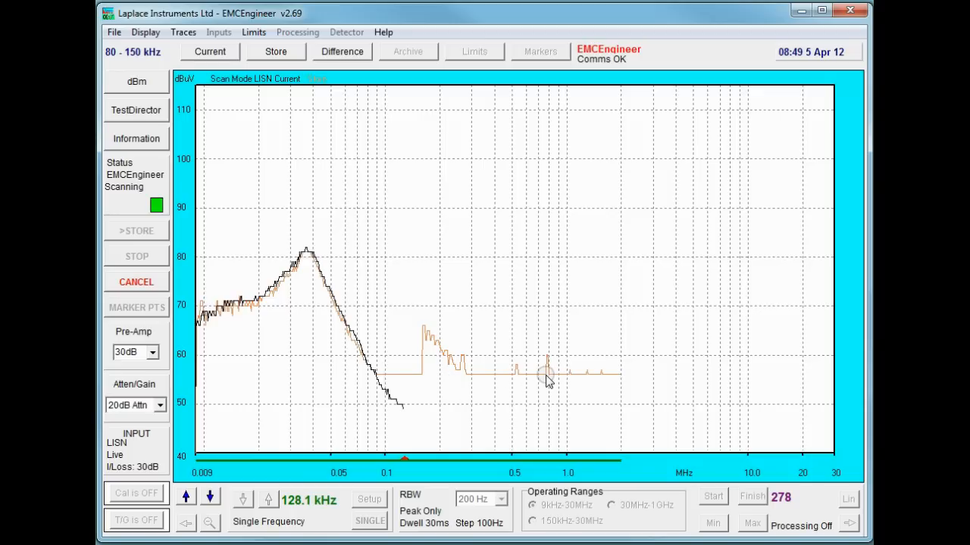
pyautogui.moveTo(402, 415)
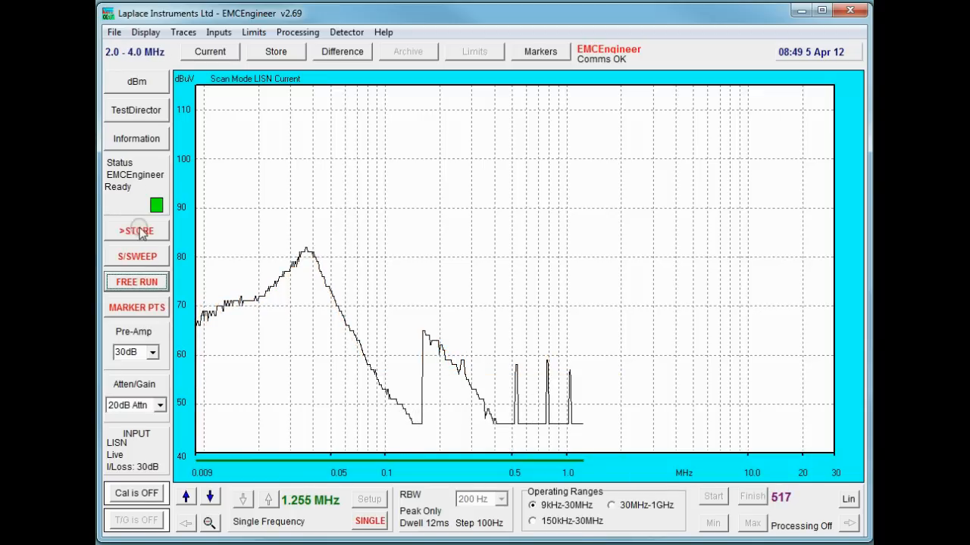
# Store the 20 dB trace, select 10dB Attn, and sweep again
pyautogui.click(159, 405)
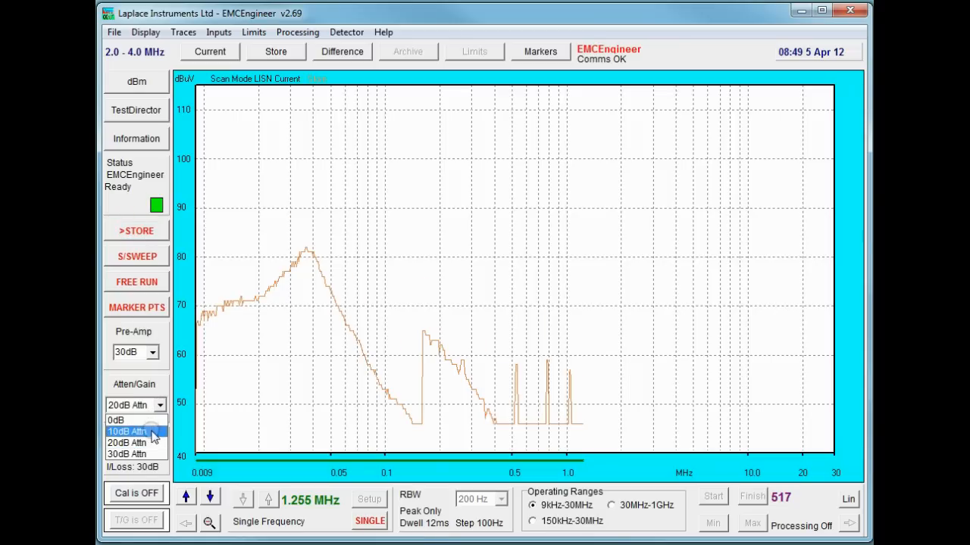
pyautogui.click(127, 431)
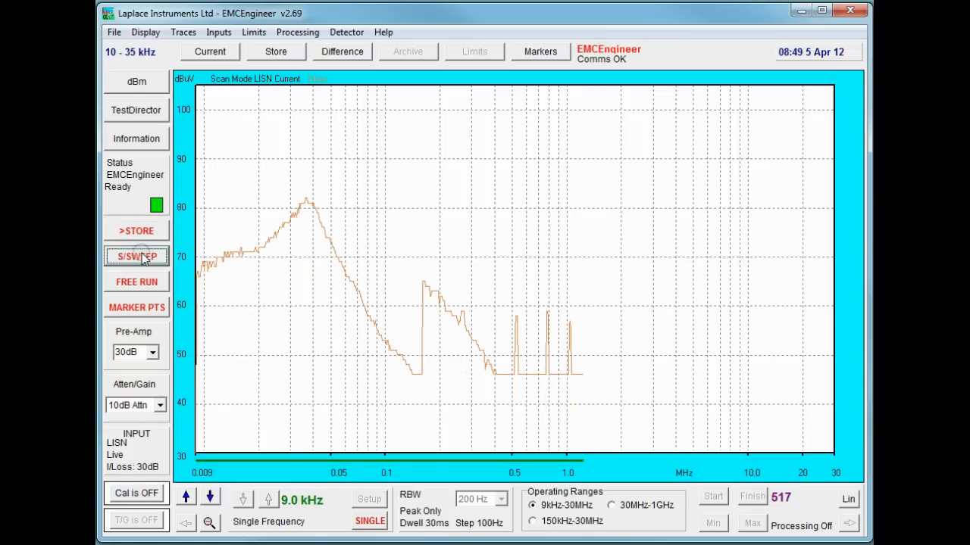
pyautogui.click(137, 256)
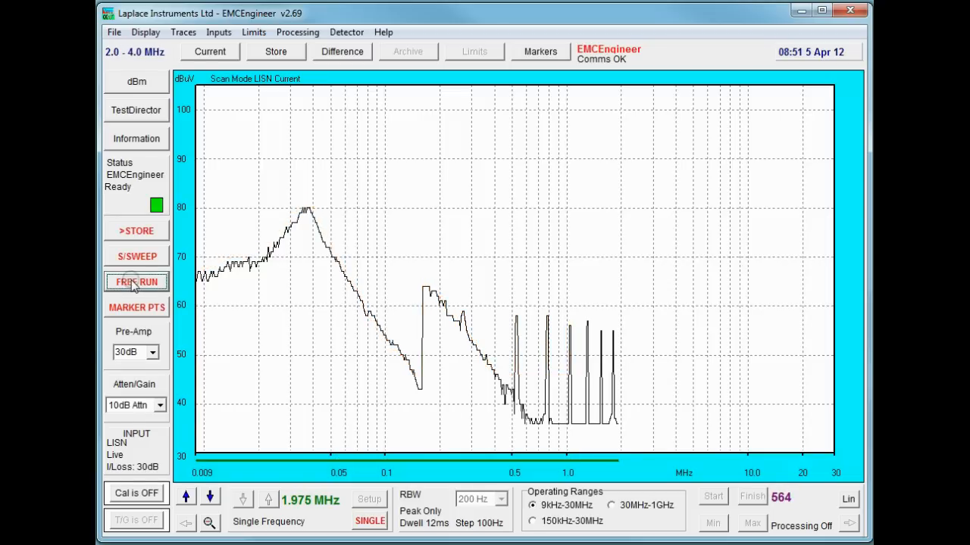
# Store the 10 dB trace, sweep at 0 dB, overlay the stored trace, restore 10dB Attn
pyautogui.click(159, 405)
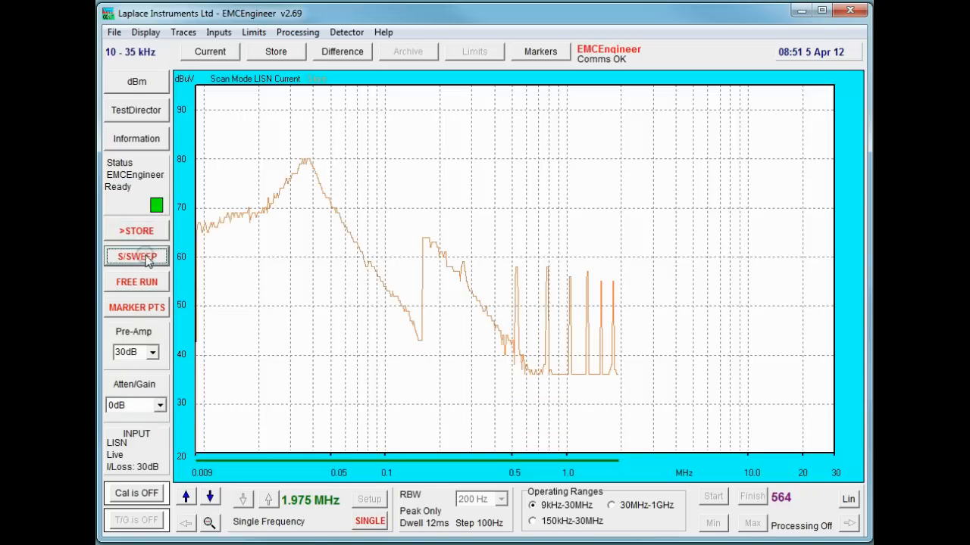
pyautogui.click(137, 256)
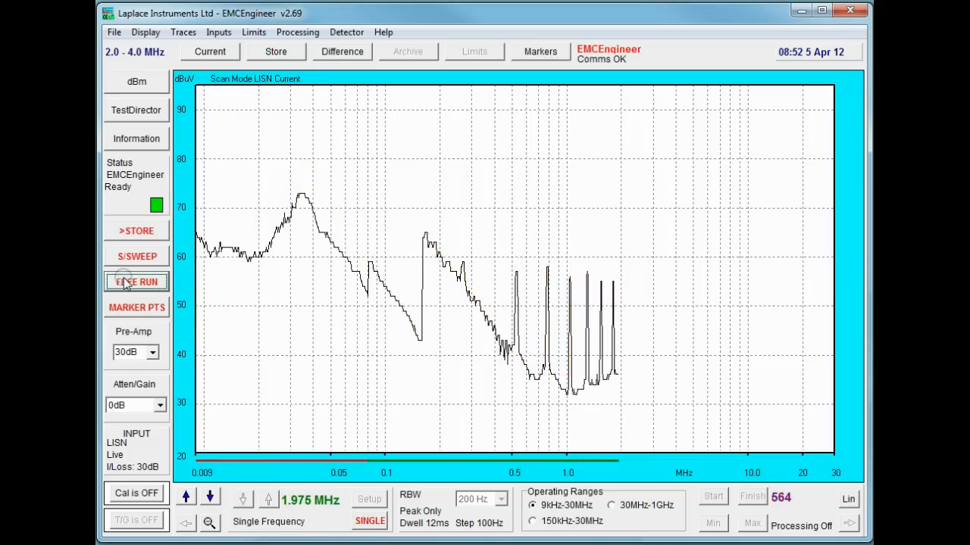
pyautogui.click(275, 52)
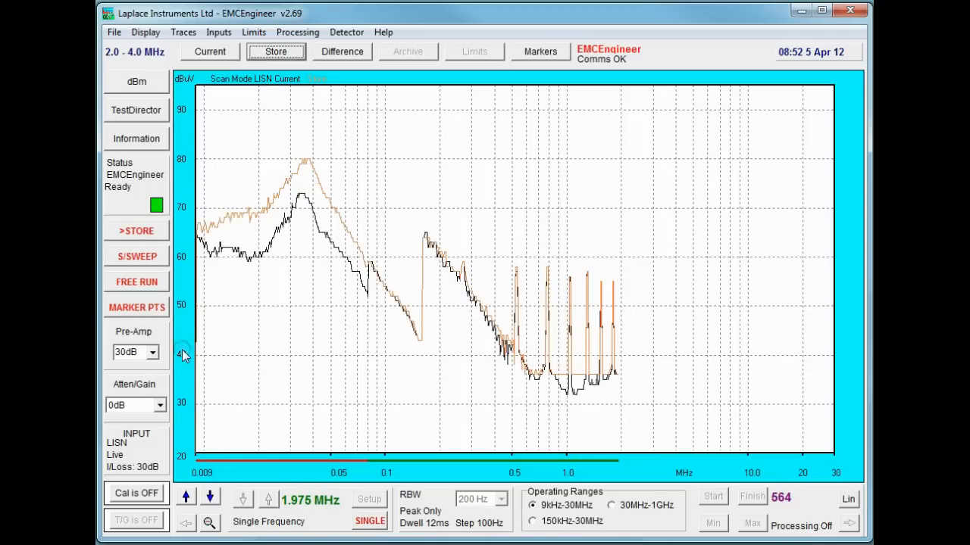
pyautogui.click(159, 405)
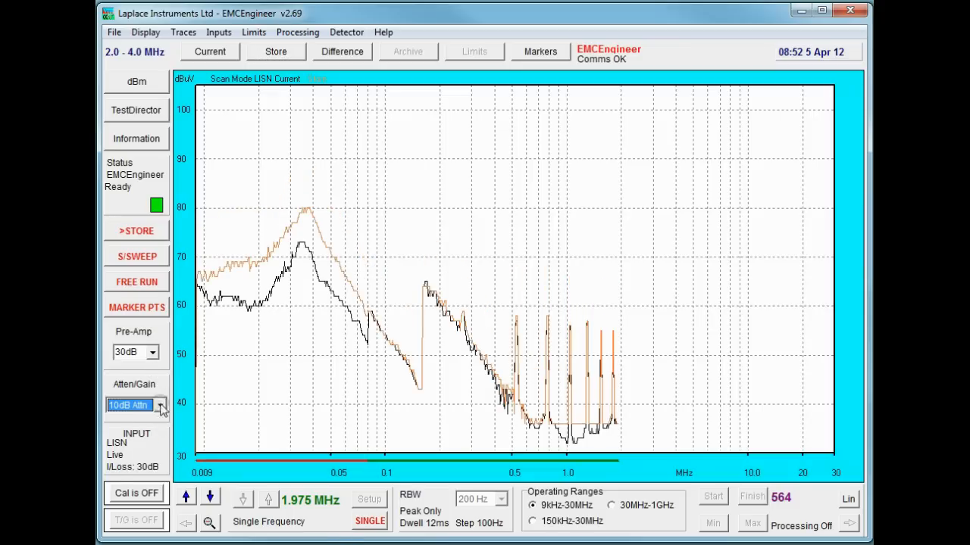
pyautogui.click(253, 32)
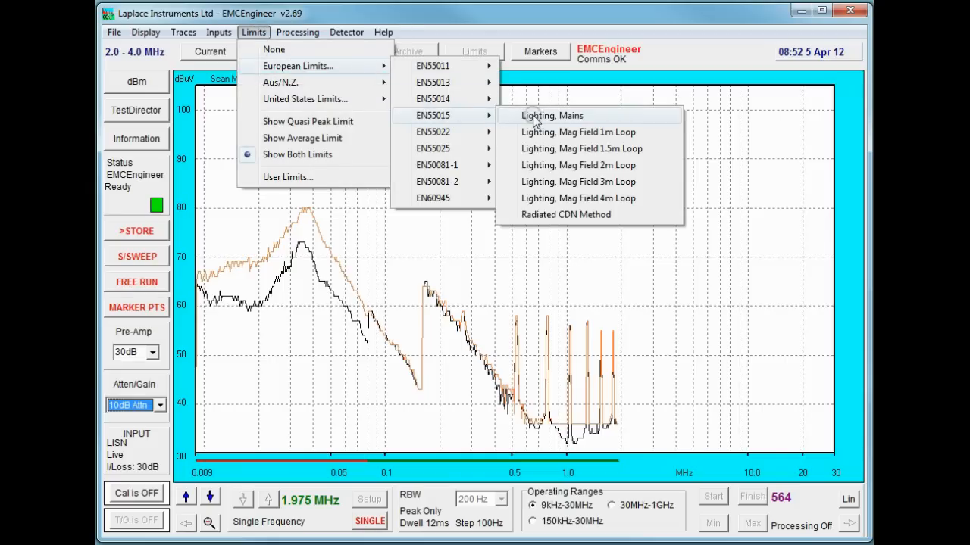
# Apply EN55015 Lighting, Mains limits and hide the live trace, leaving the 10 dB sweep
pyautogui.click(551, 115)
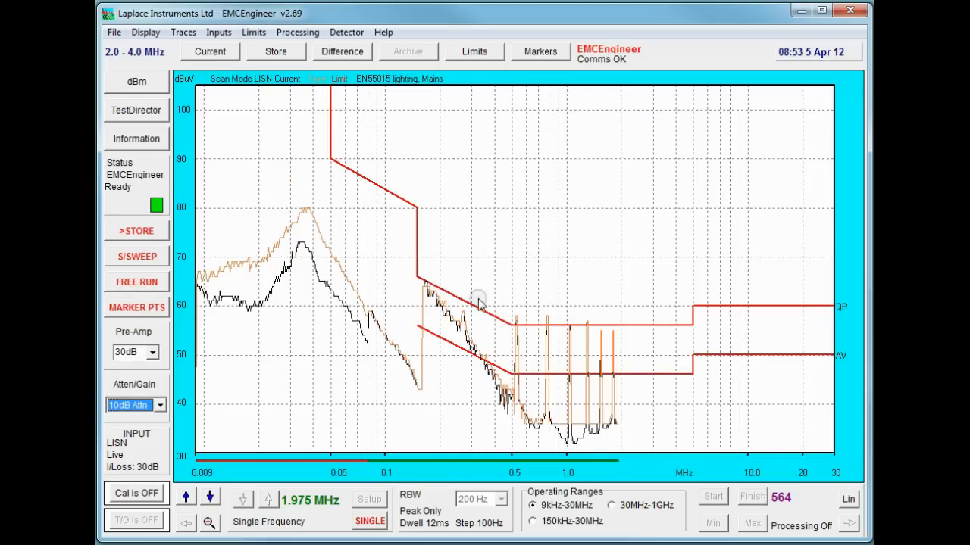
pyautogui.moveTo(218, 47)
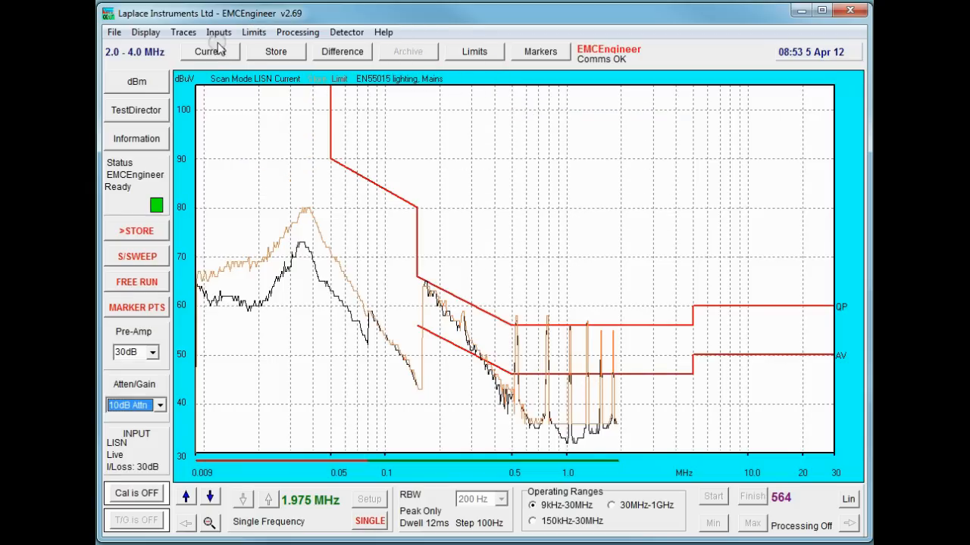
pyautogui.click(210, 52)
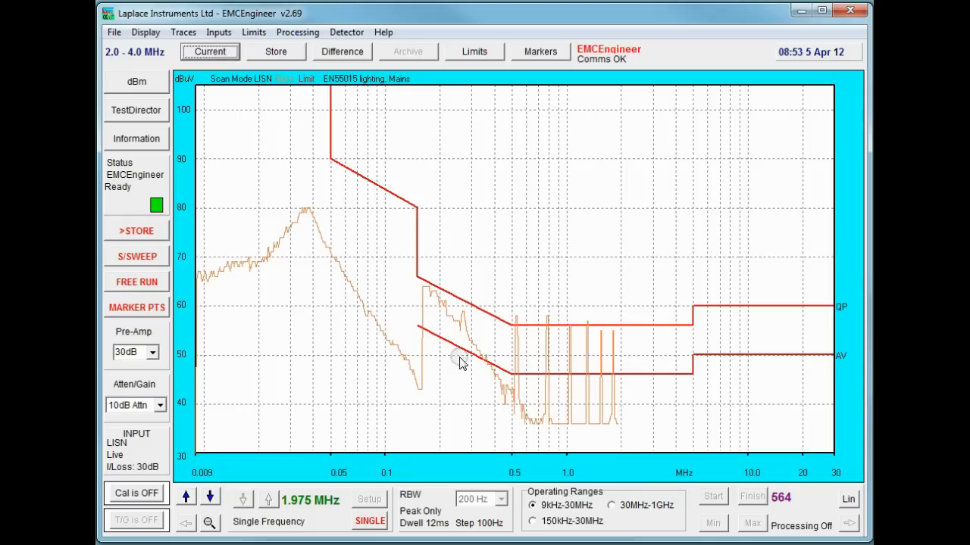
pyautogui.moveTo(545, 388)
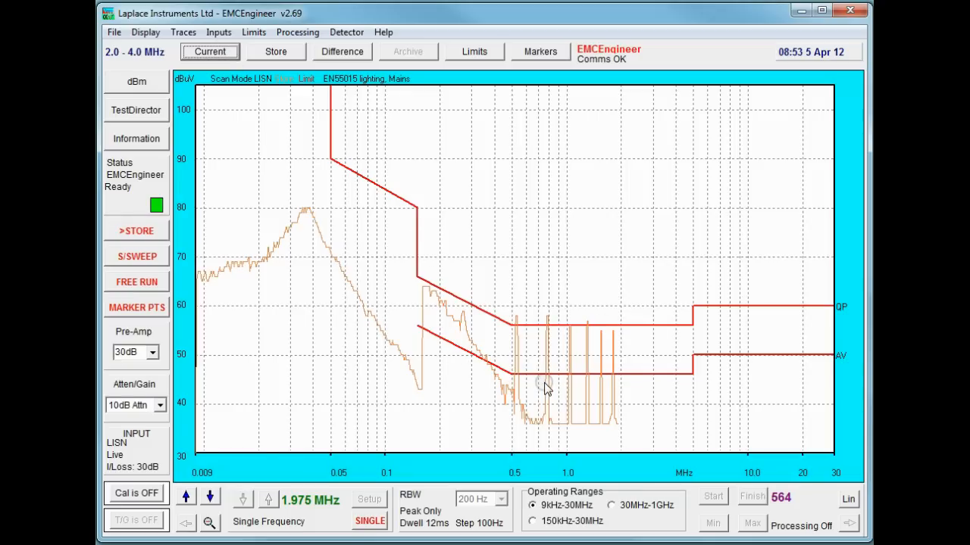
pyautogui.moveTo(185, 303)
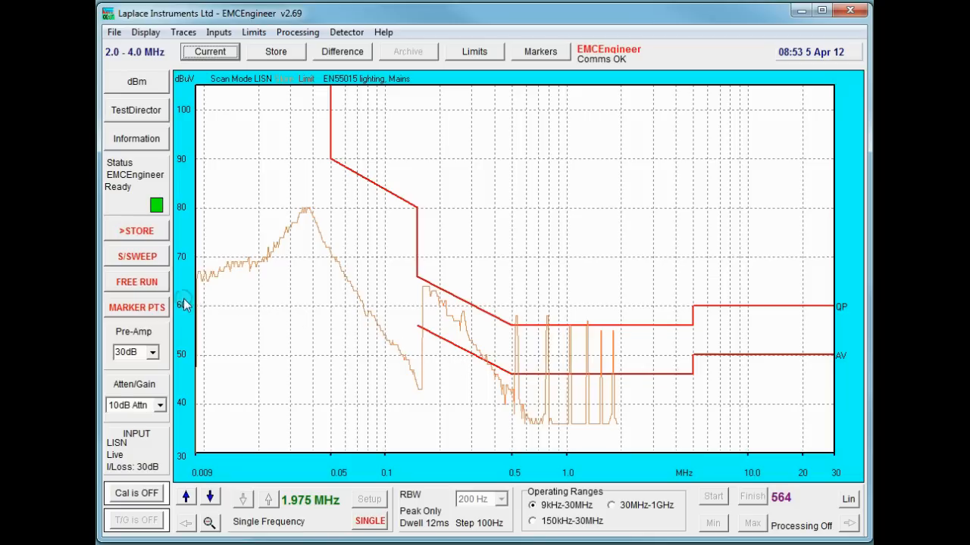